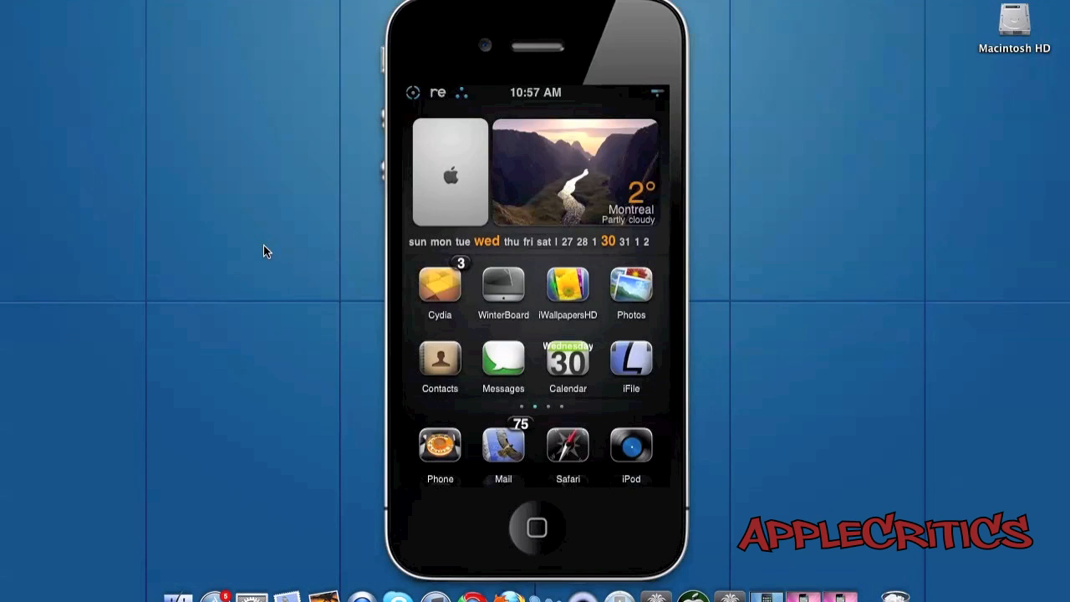
- Launch Cydia from the iPhone home screen to reach its Home welcome page
left_click(439, 284)
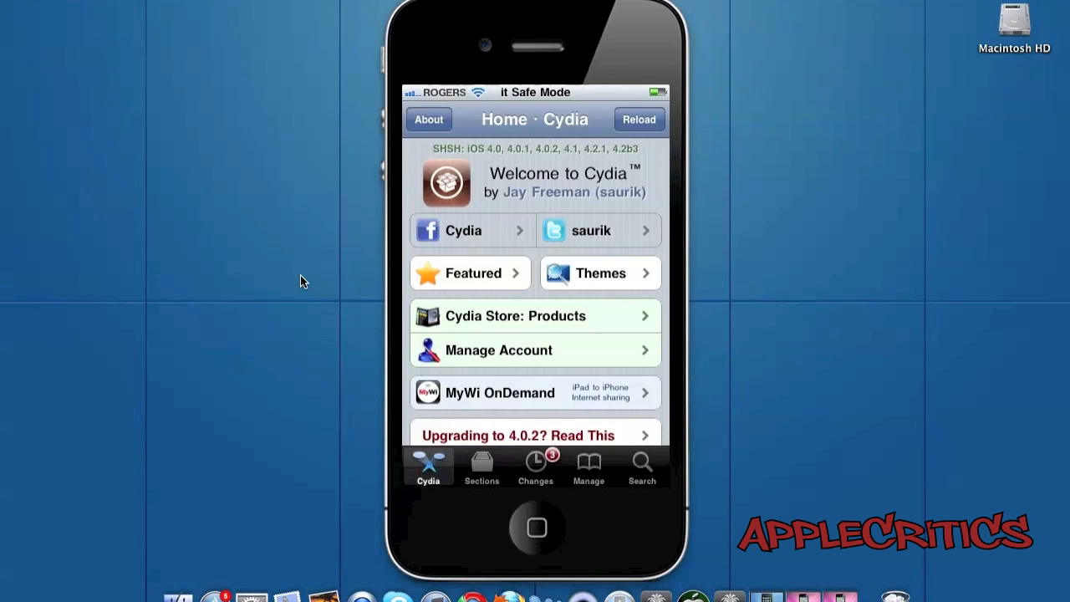
- Scroll through every Section Visibility switch, leaving all sections on, and save with Done
left_click(481, 465)
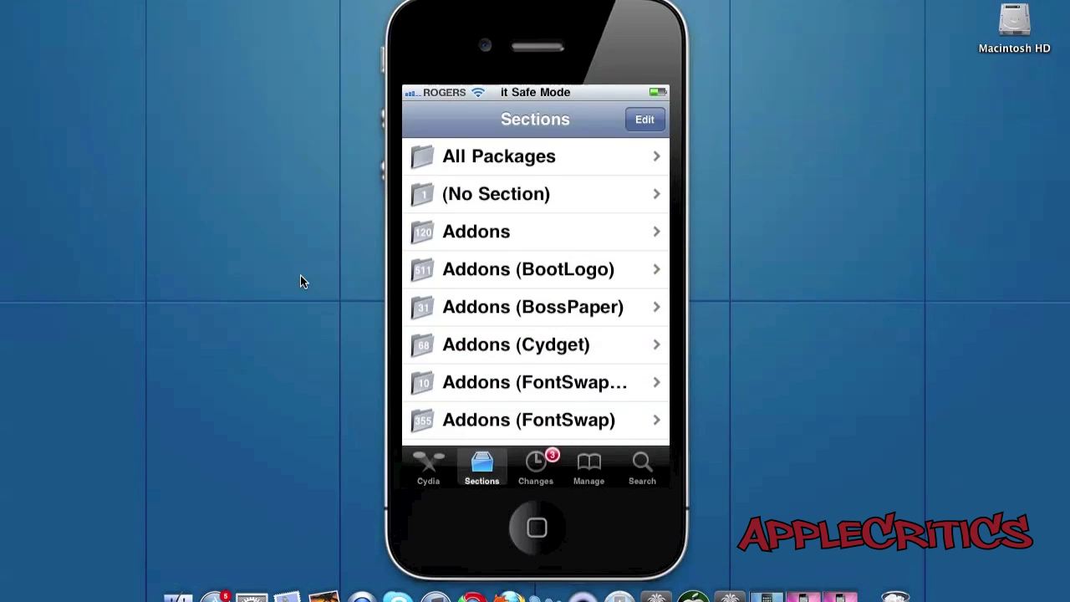
left_click(644, 118)
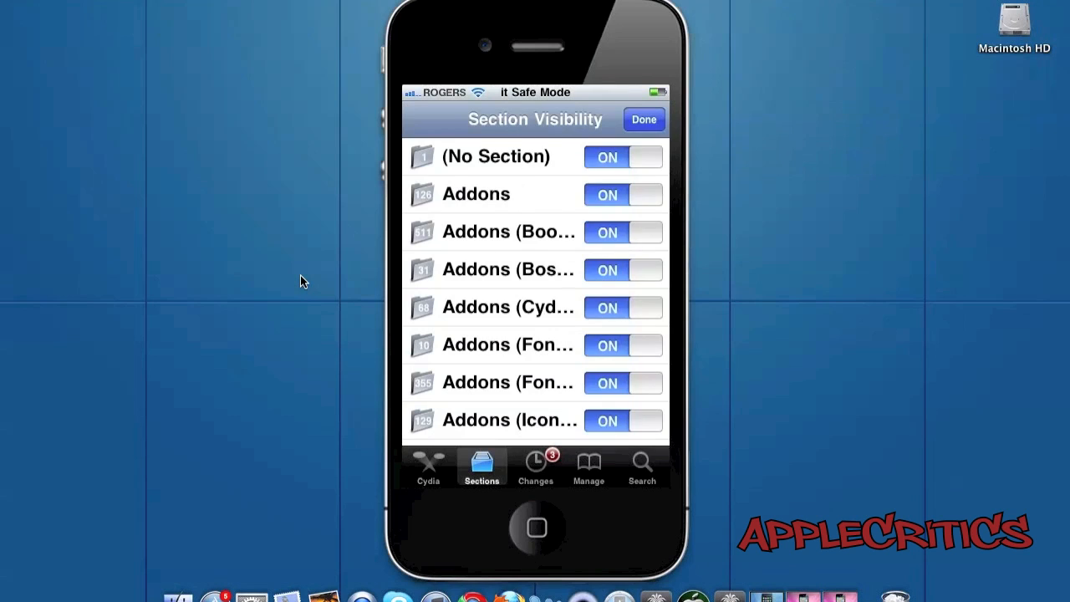
scroll("down", 3)
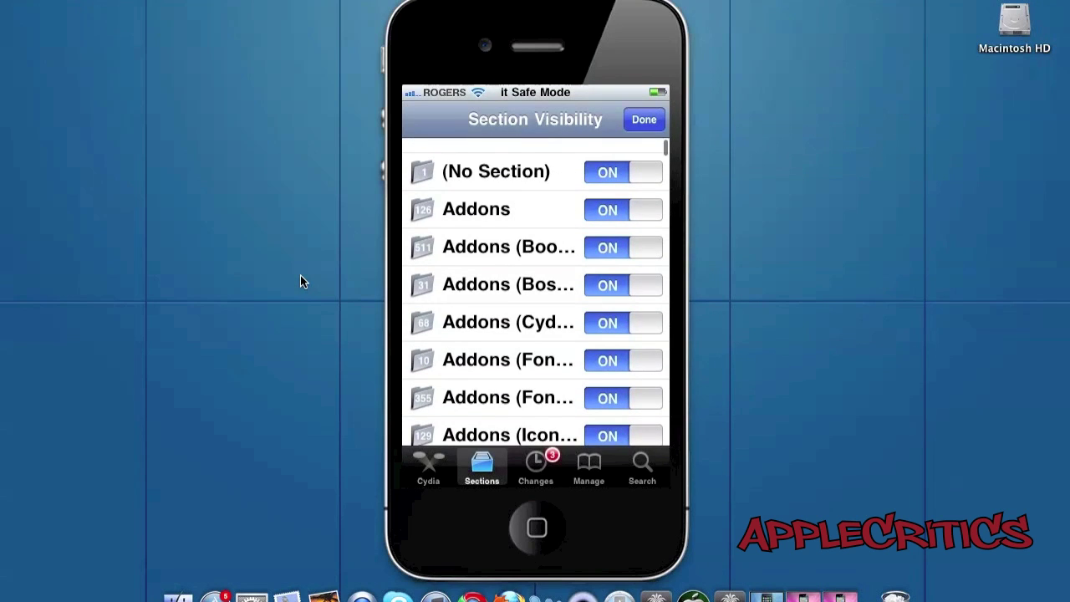
scroll("down", 3)
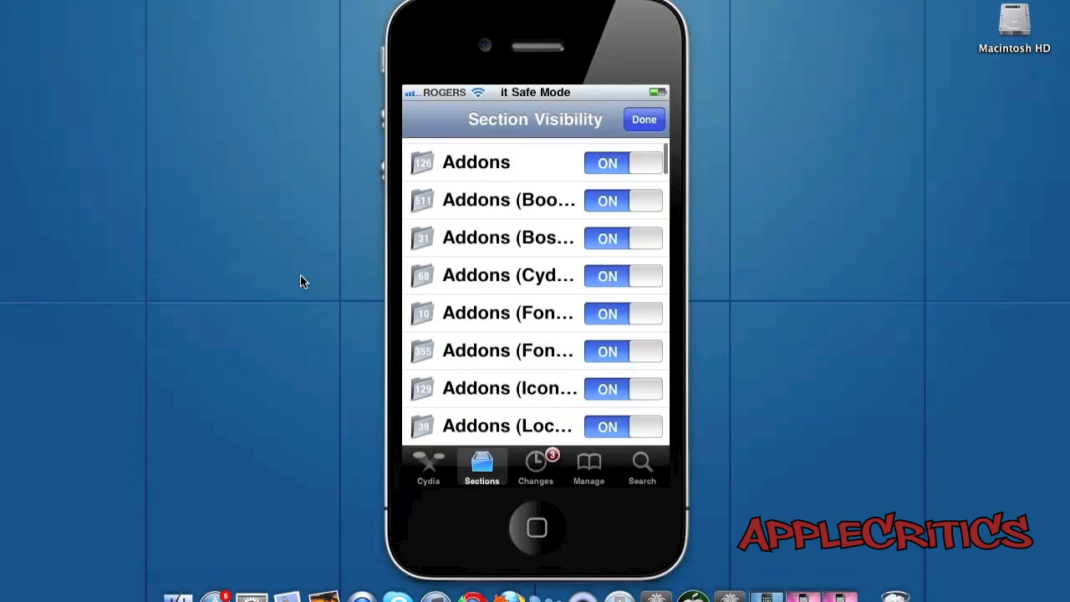
scroll("down", 3)
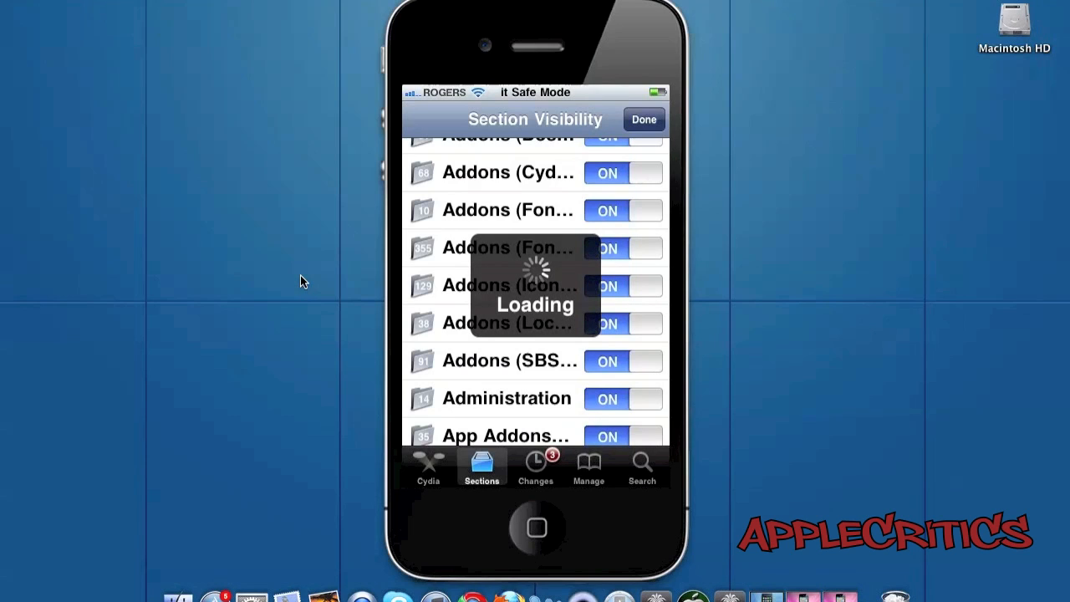
left_click(644, 119)
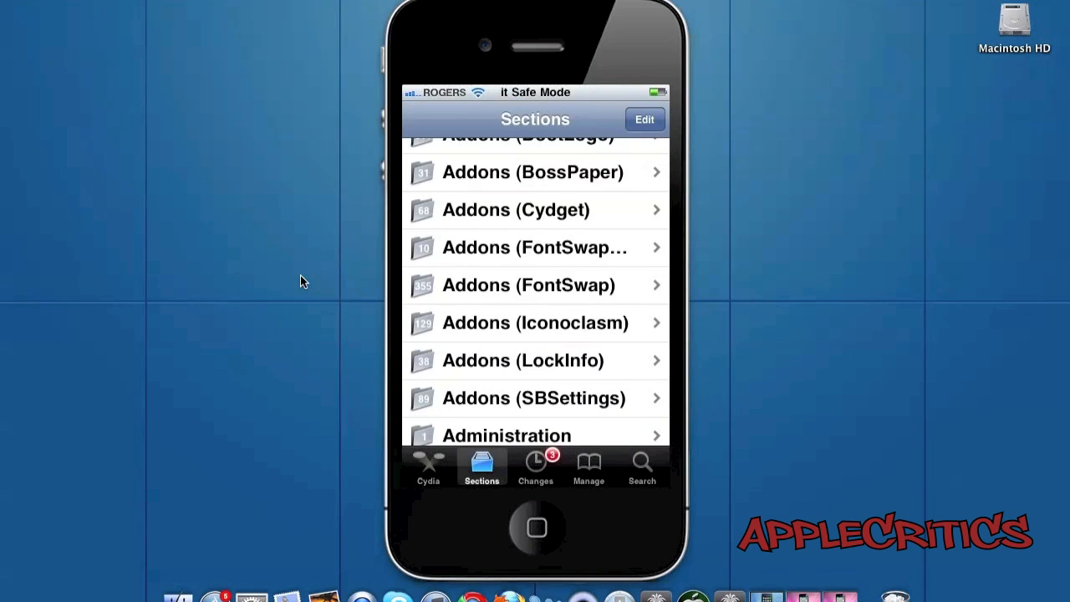
- Scroll through the Sources list of user-entered and package-installed repositories, then begin a package search
left_click(588, 467)
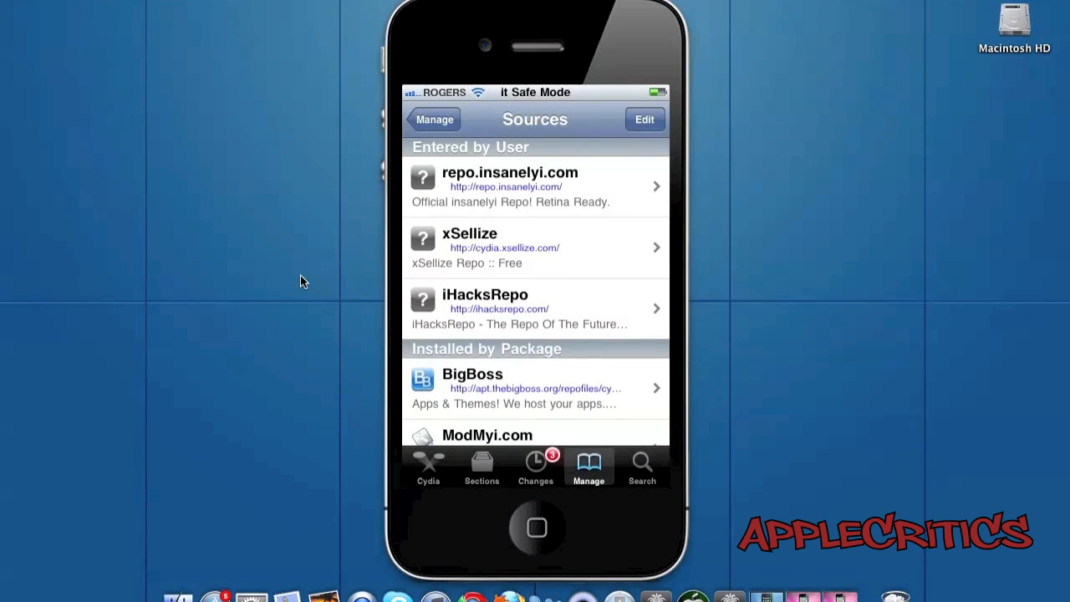
scroll("down", 3)
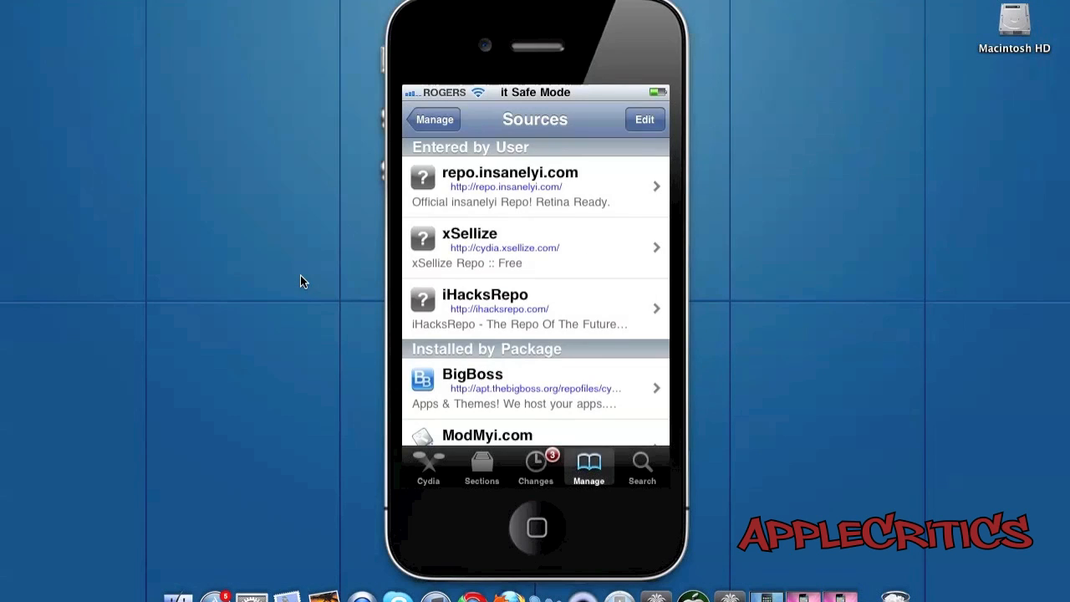
left_click(641, 467)
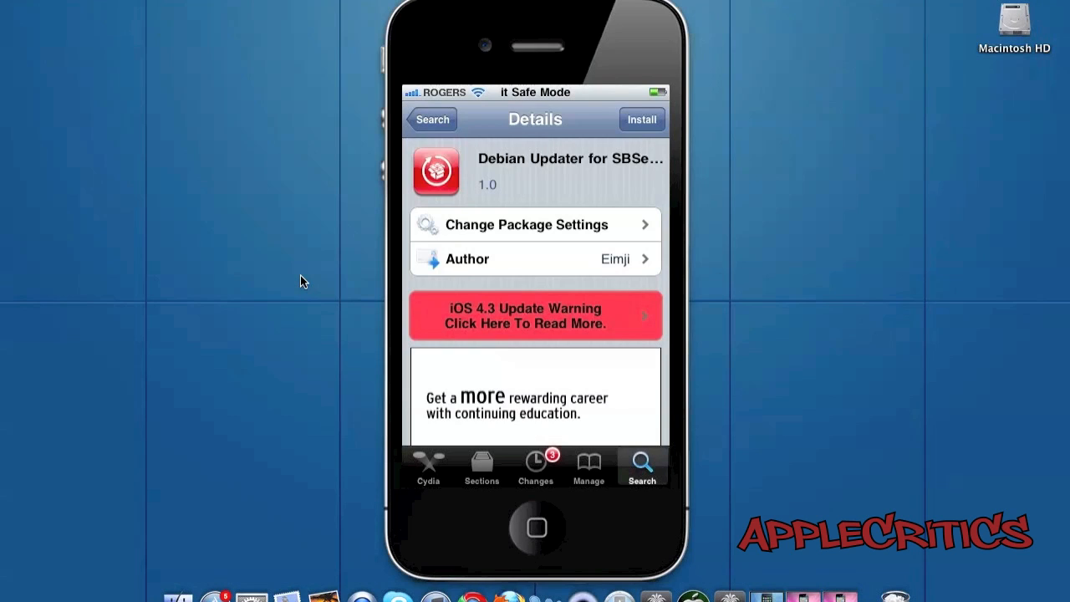
- Bring up the nine Available Upgrades under Changes, then return to the iPhone home screen
left_click(535, 465)
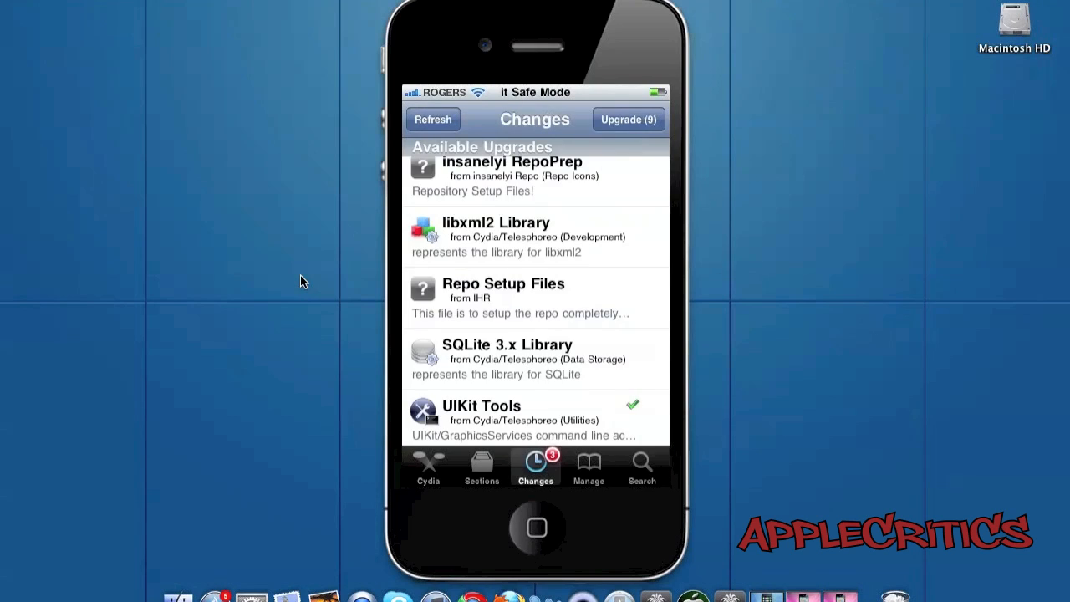
scroll("up", 3)
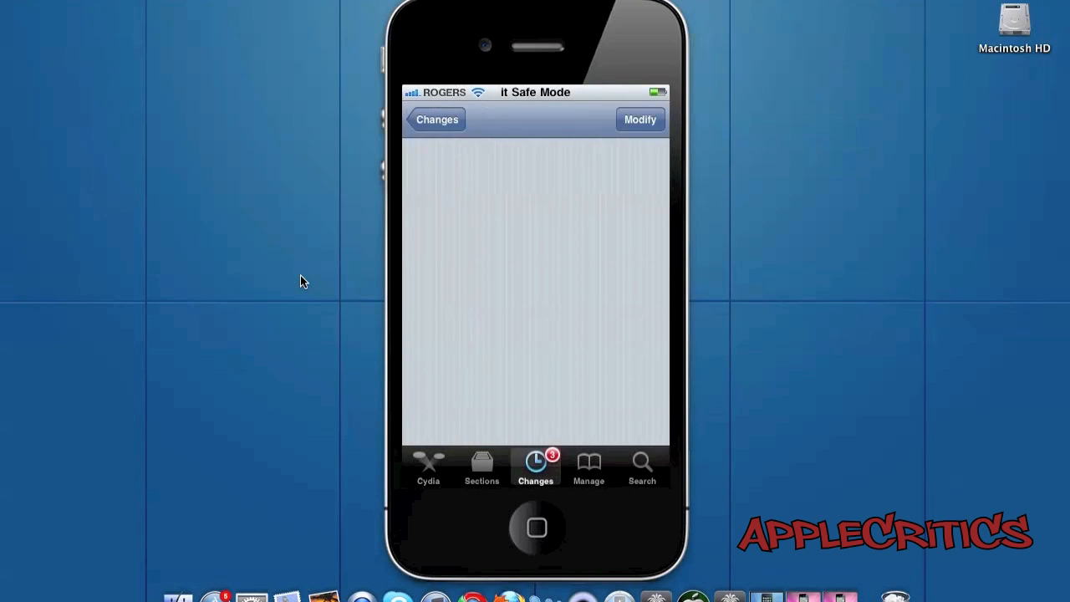
left_click(534, 527)
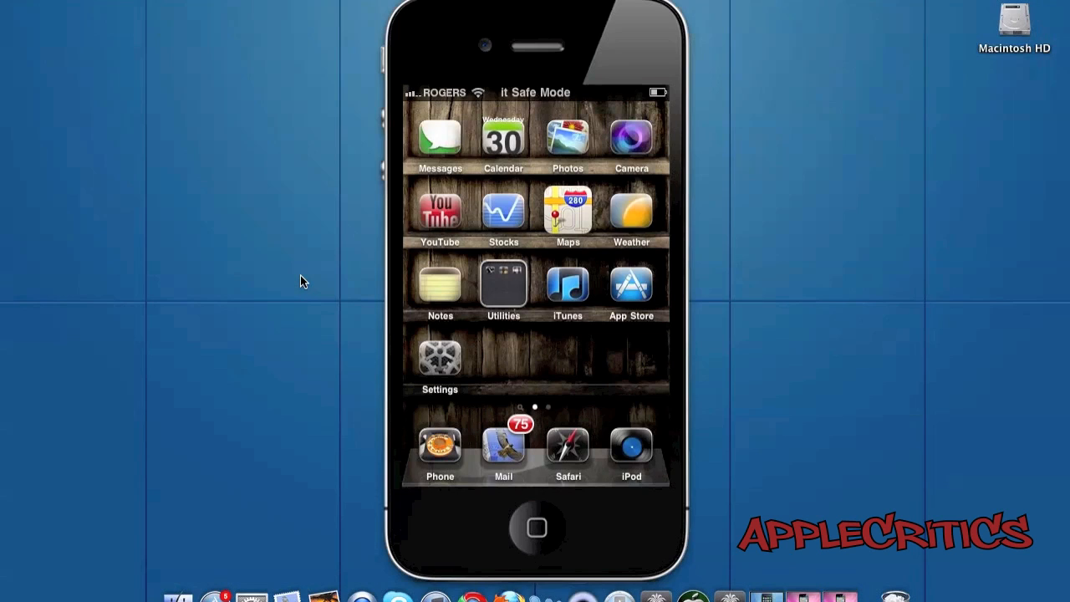